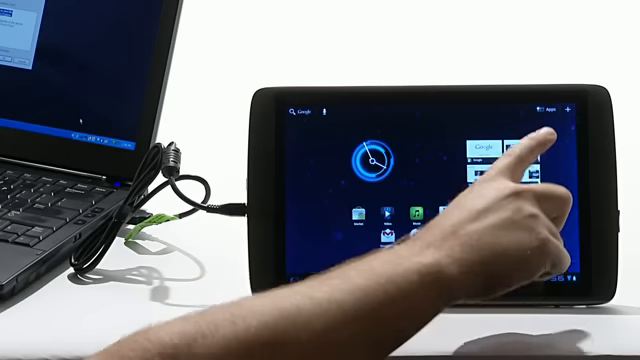
click(548, 110)
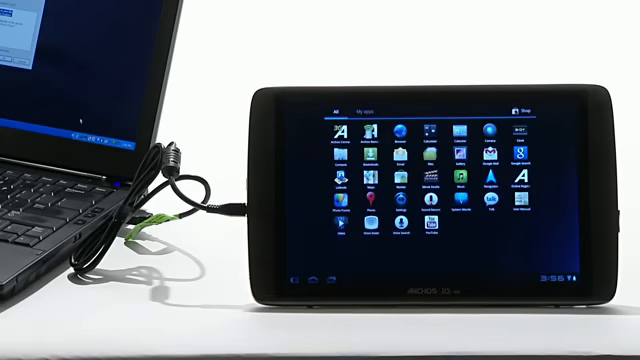